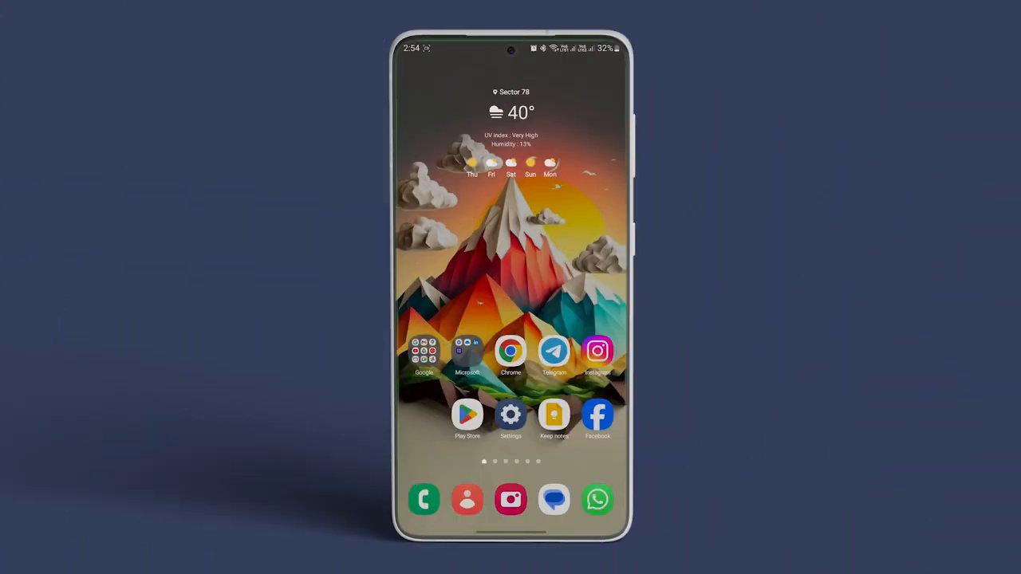
- Launch Instagram from the home screen to reach the iQOO 12 5G Reel
{"action": "left_click", "coordinate": [597, 351]}
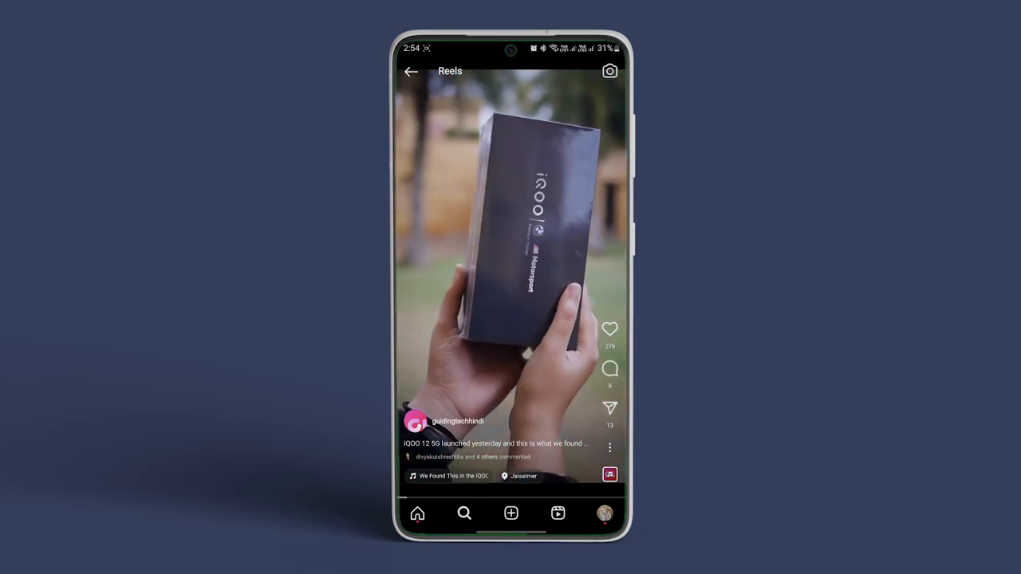
- Save the iQOO 12 5G Reel to the collection from its options menu
{"action": "left_click", "coordinate": [609, 446]}
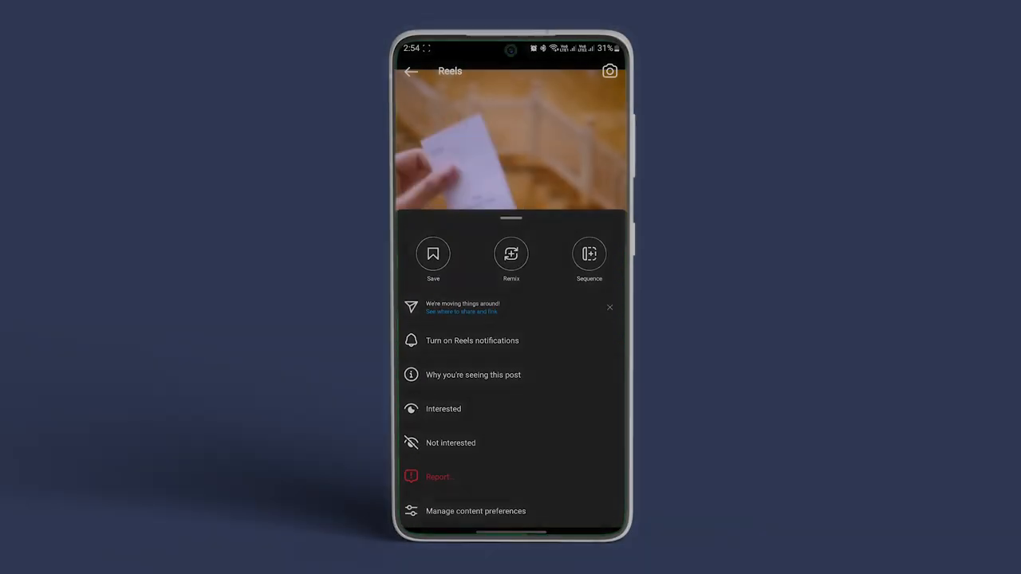
{"action": "left_click", "coordinate": [433, 254]}
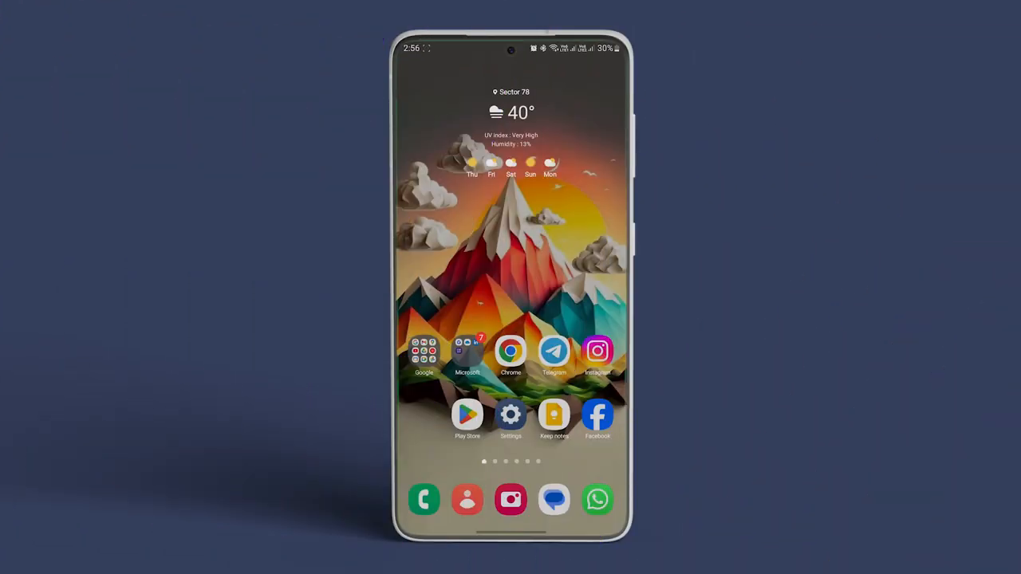
- Install 'Download video from Instagram' from the Play Store
{"action": "left_click", "coordinate": [468, 415]}
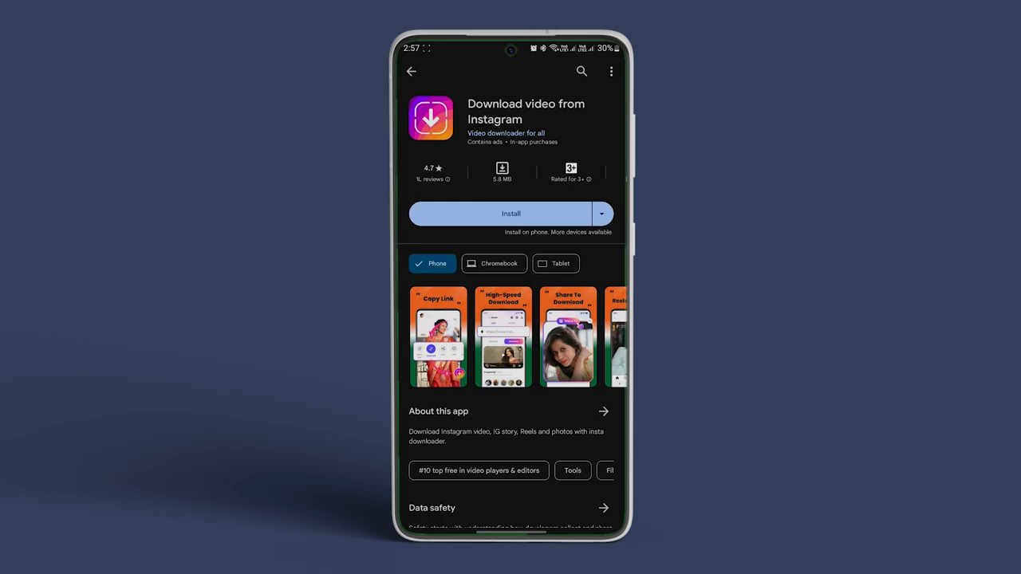
{"action": "left_click", "coordinate": [499, 213]}
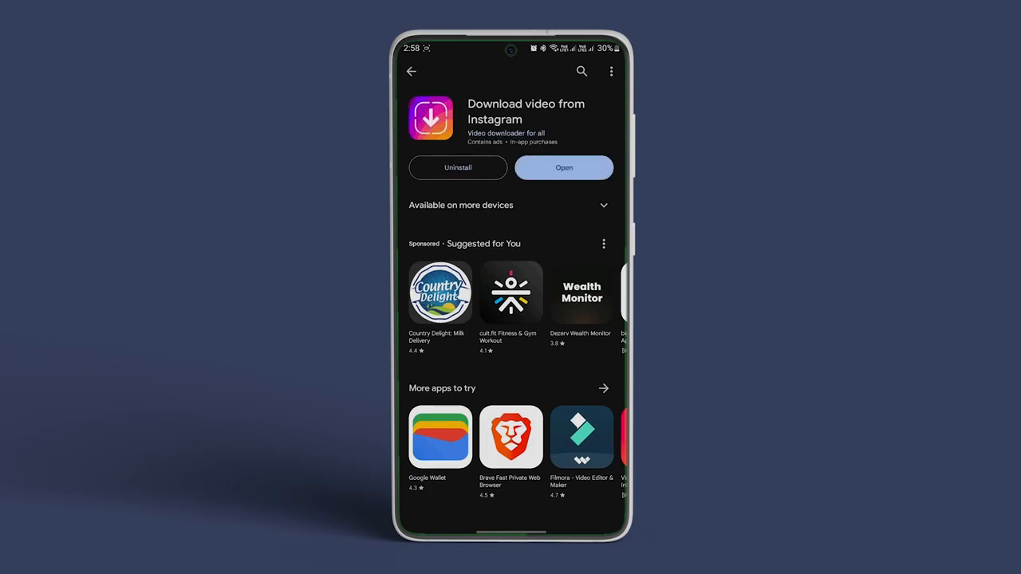
- Launch Insta Downloader and paste the Reel link so it's identified as a reel
{"action": "left_click", "coordinate": [564, 167]}
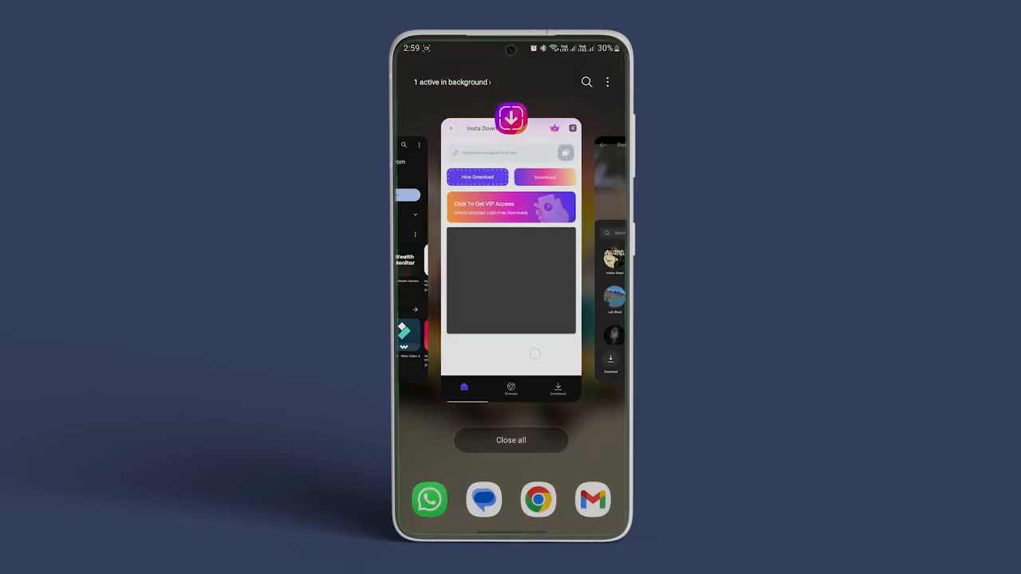
{"action": "left_click", "coordinate": [511, 255]}
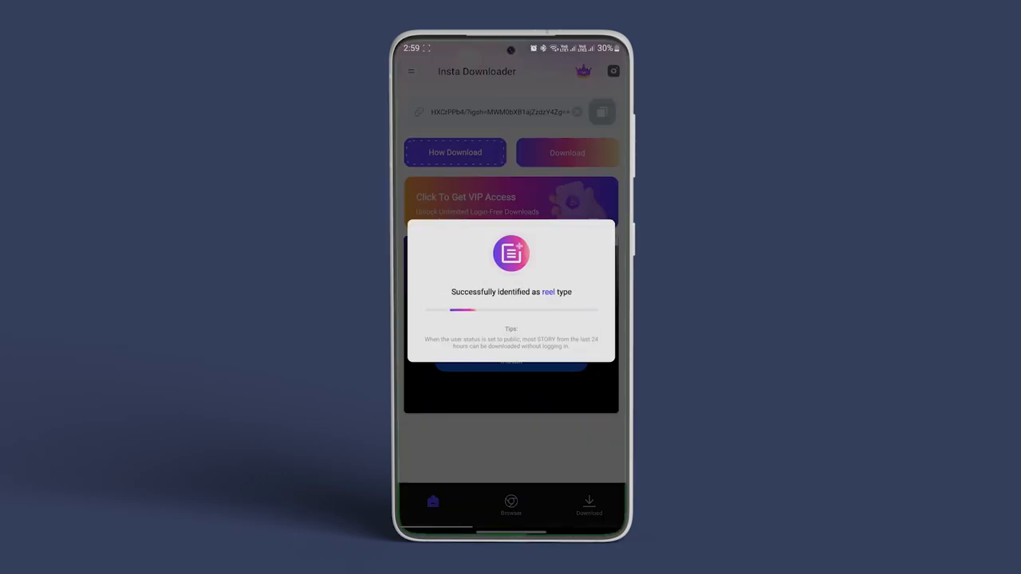